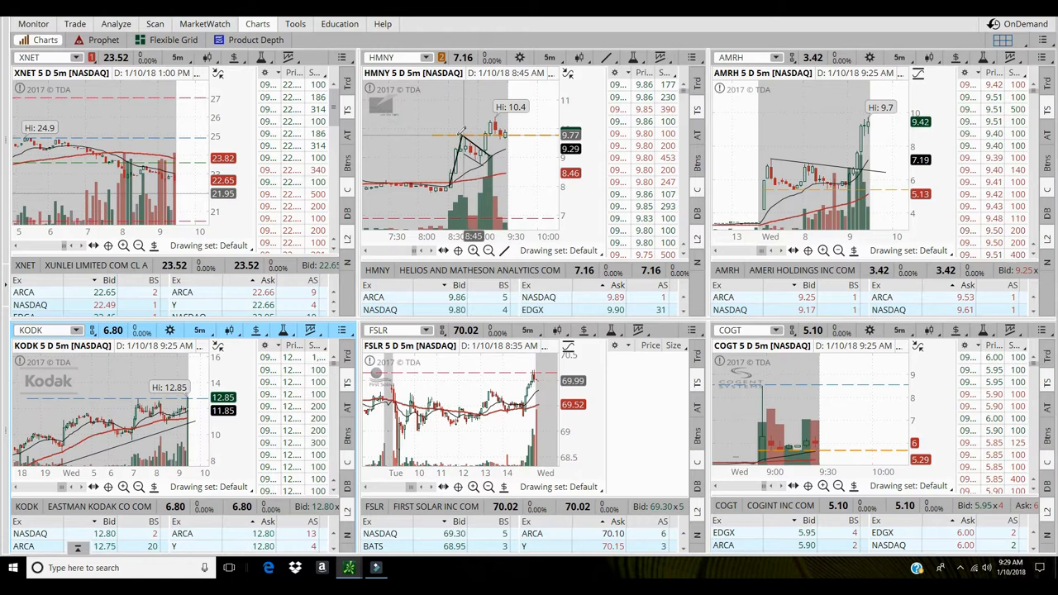
mouse_move(463, 136)
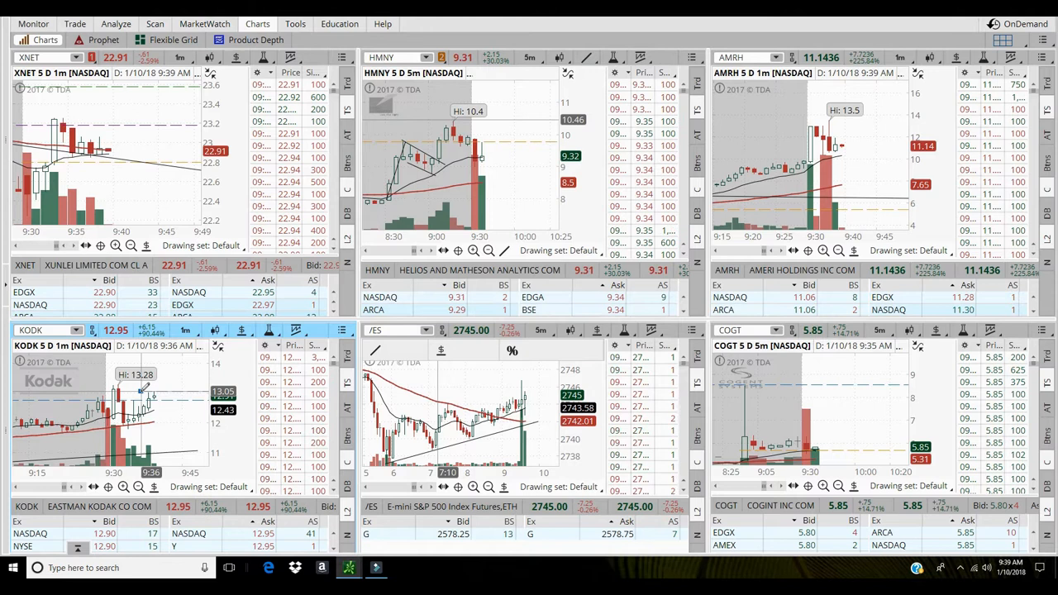
Give the KODK price-level lines at 13.05 and 12.39 a new colour.
right_click(145, 388)
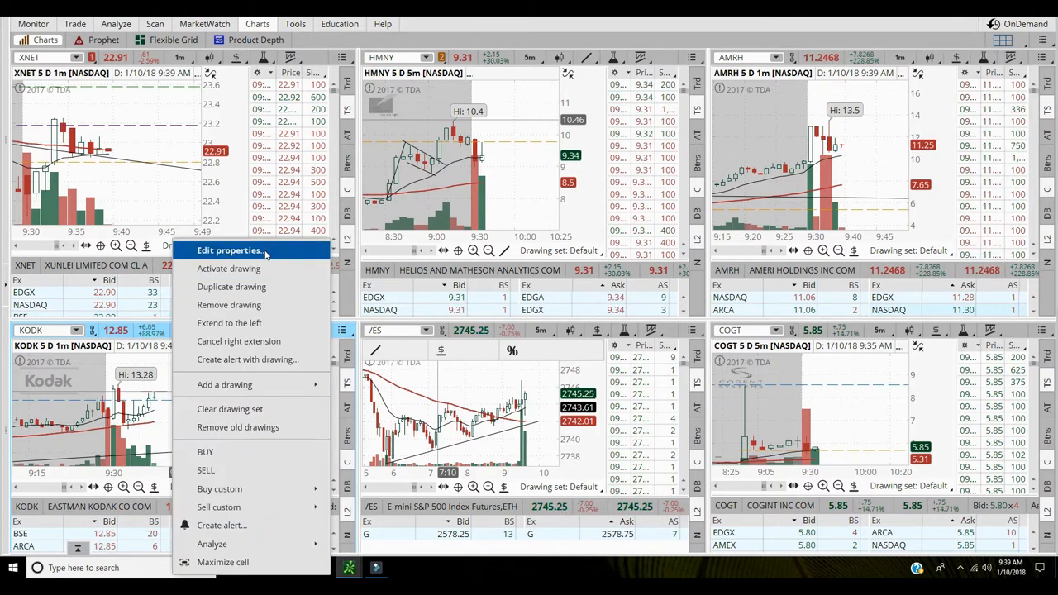
left_click(229, 250)
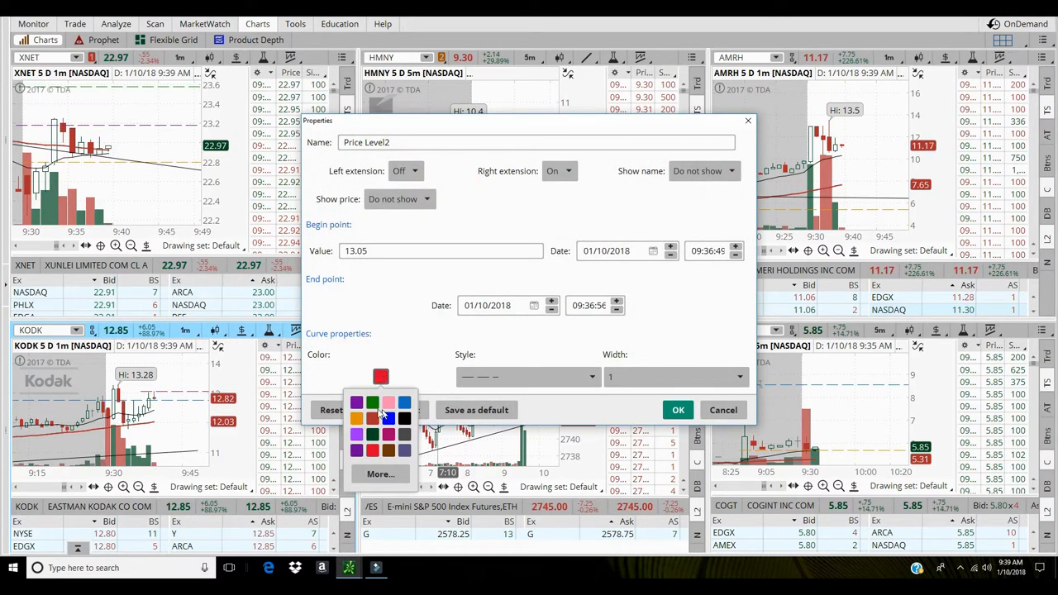
left_click(677, 410)
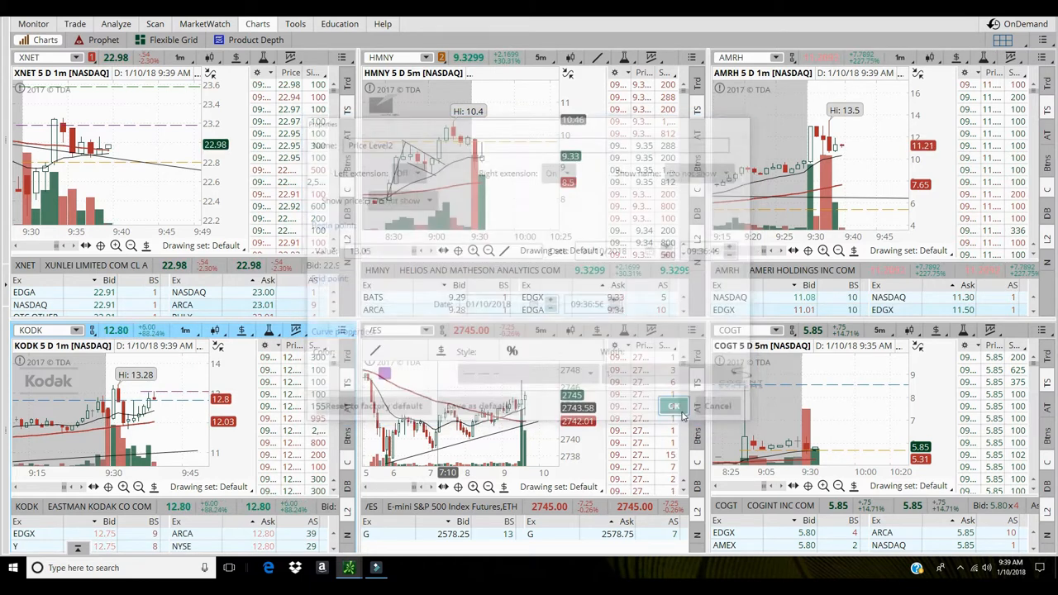
left_click(673, 405)
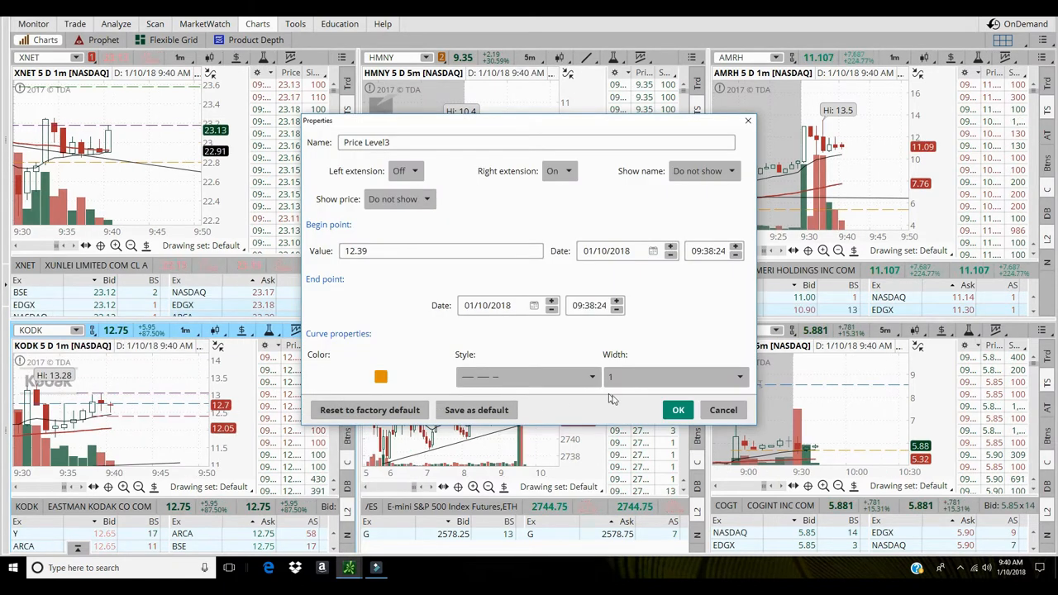
left_click(677, 409)
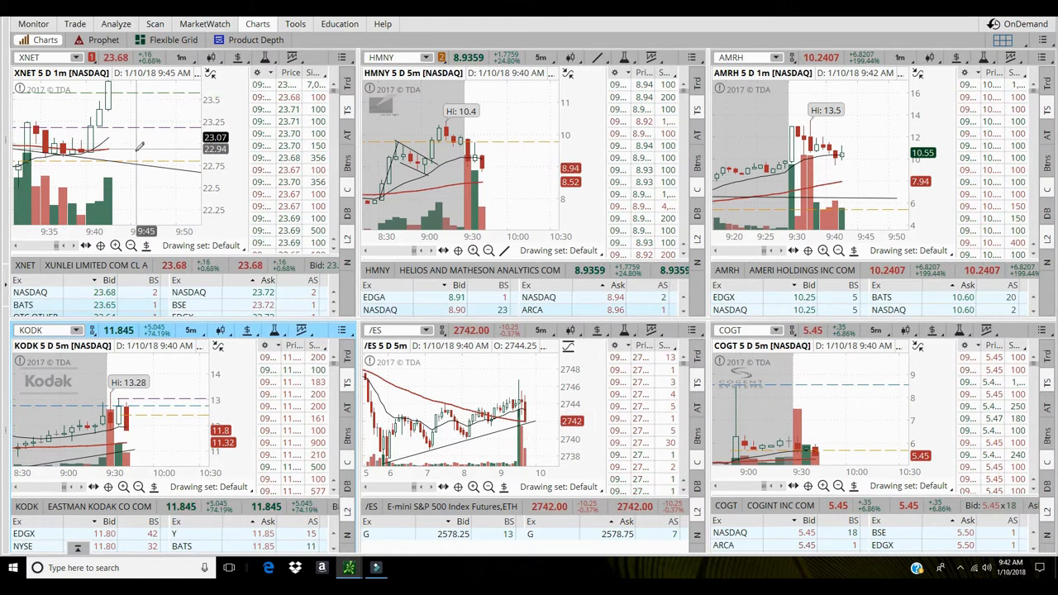
Bring up the options menu for the XNET price-level line.
right_click(140, 149)
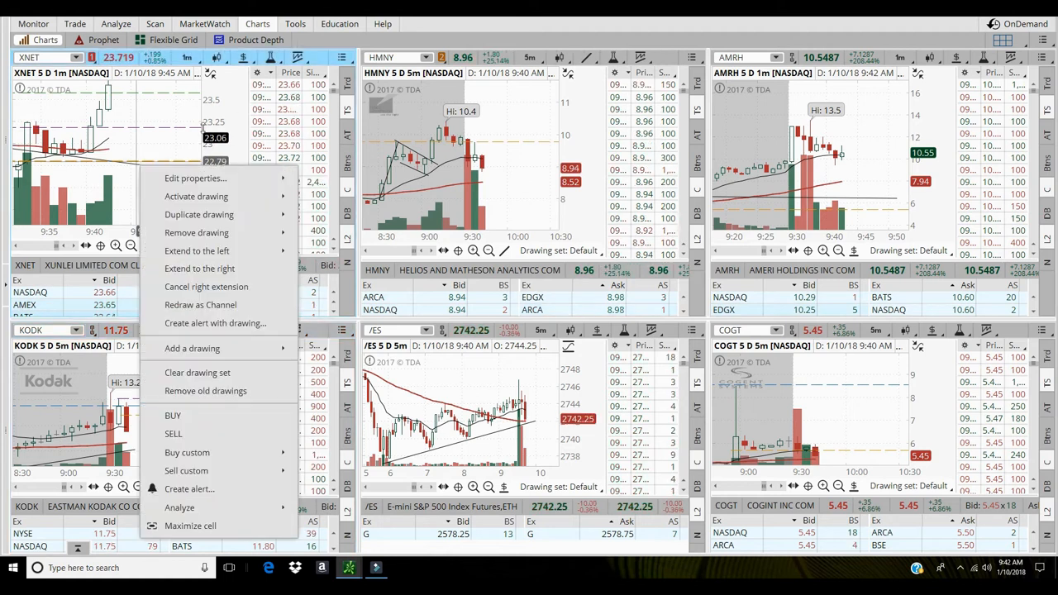
mouse_move(196, 196)
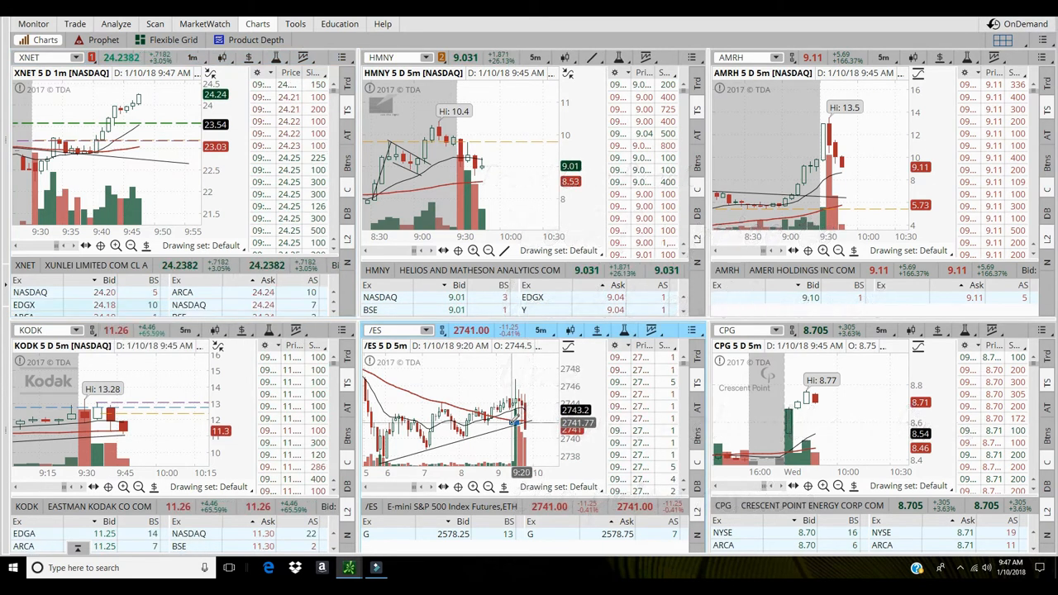
Change the purple /ES price-level line's value to 2741.50.
right_click(513, 421)
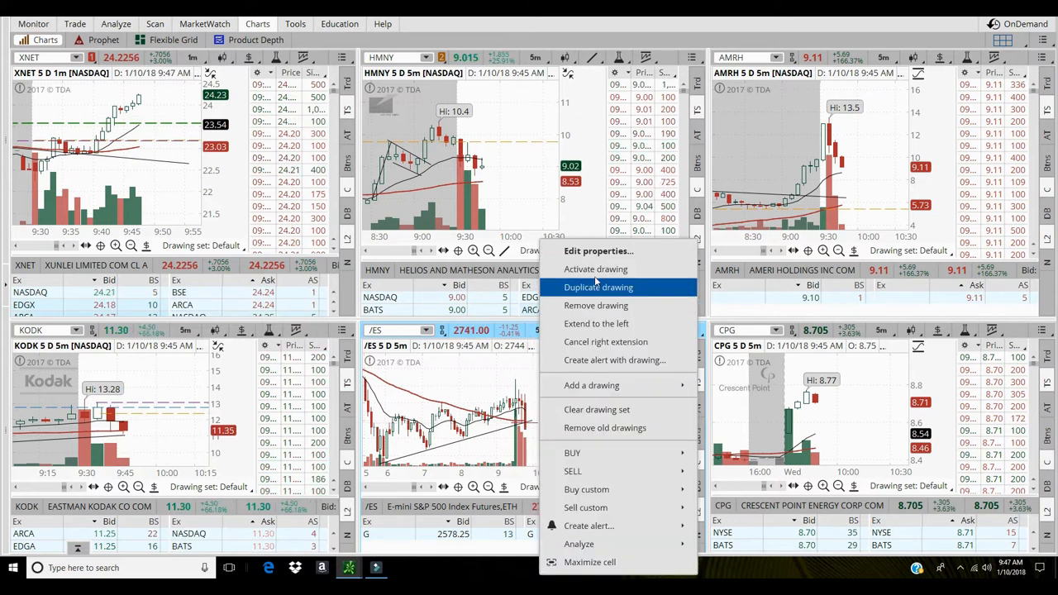
left_click(598, 250)
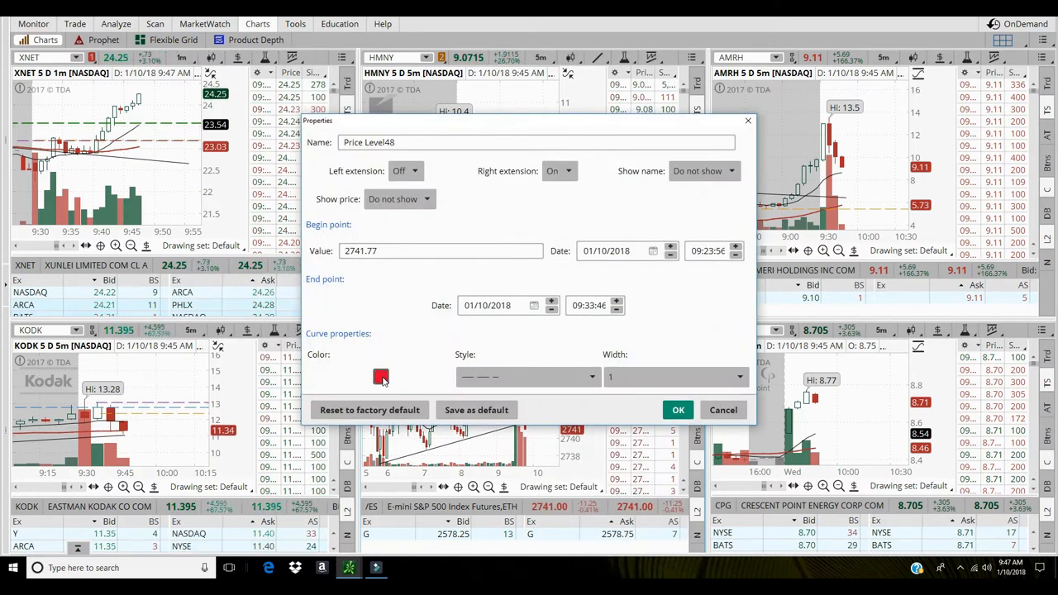
left_click(381, 377)
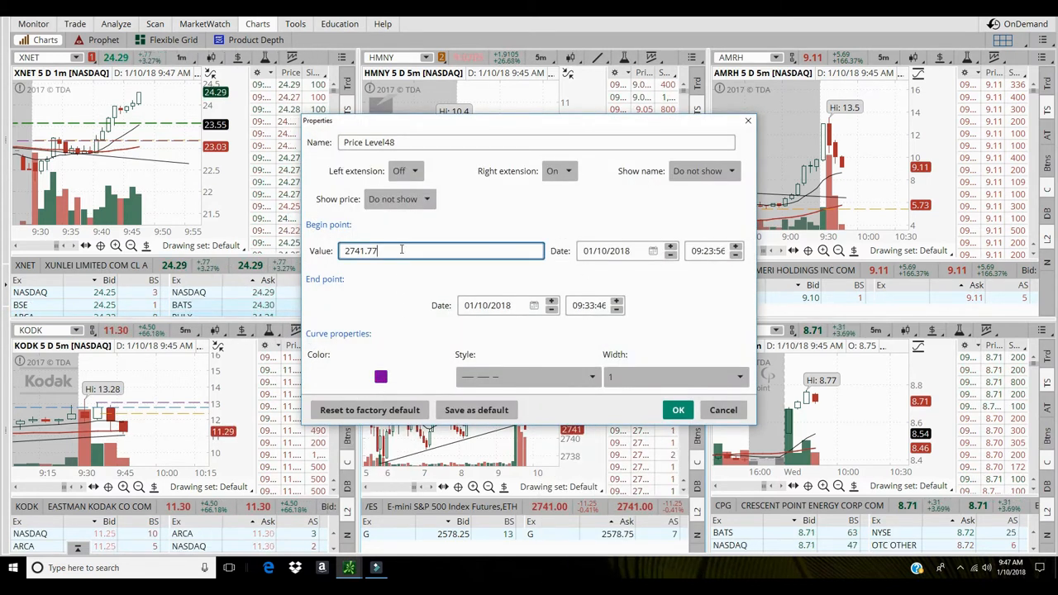
type("2741.50")
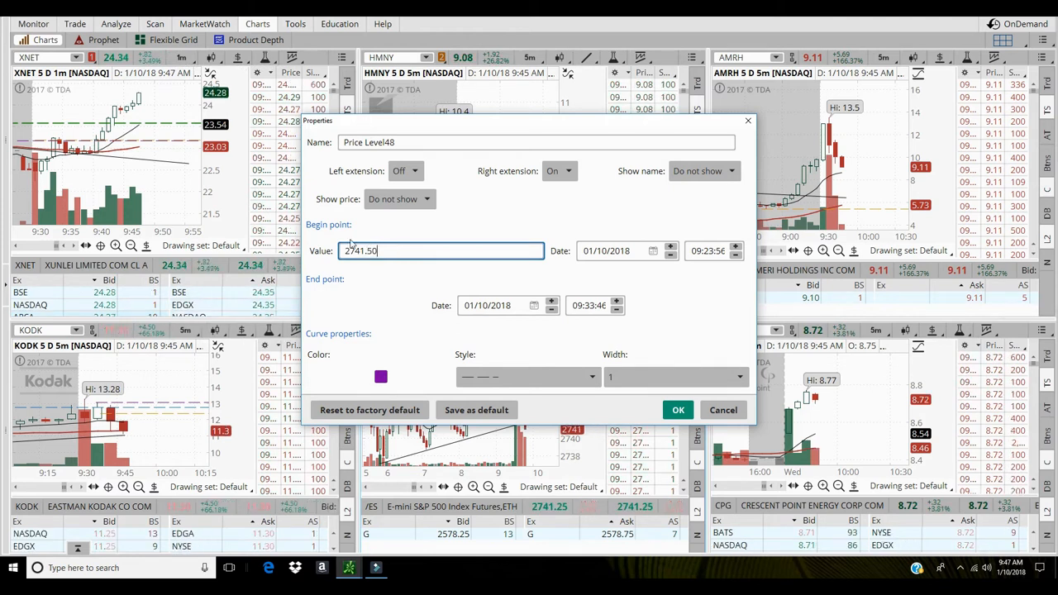
left_click(677, 410)
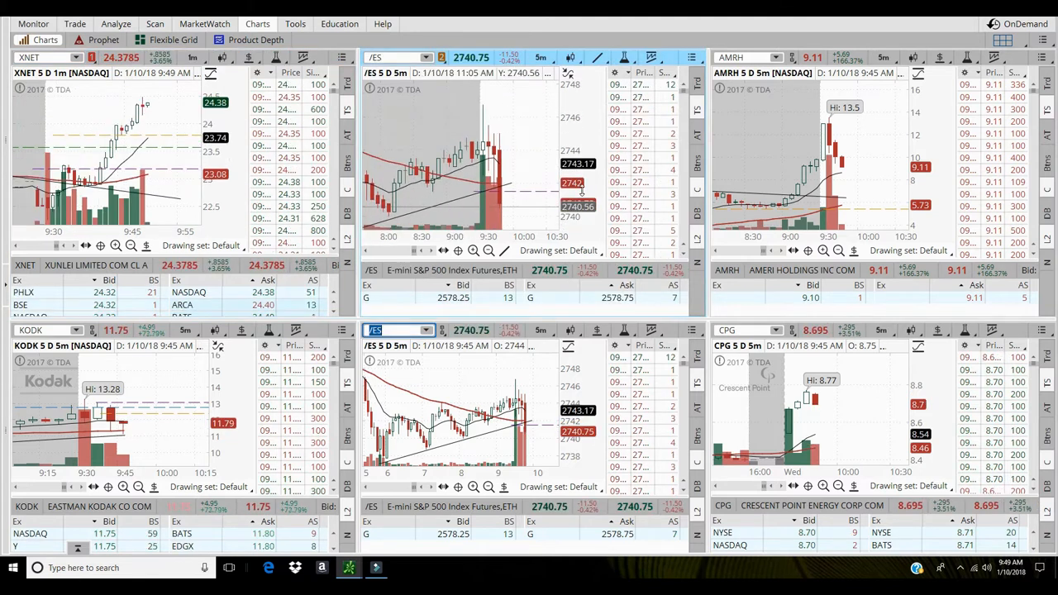
Enter HM in the lower middle chart's symbol box to find HMNY.
left_click(399, 330)
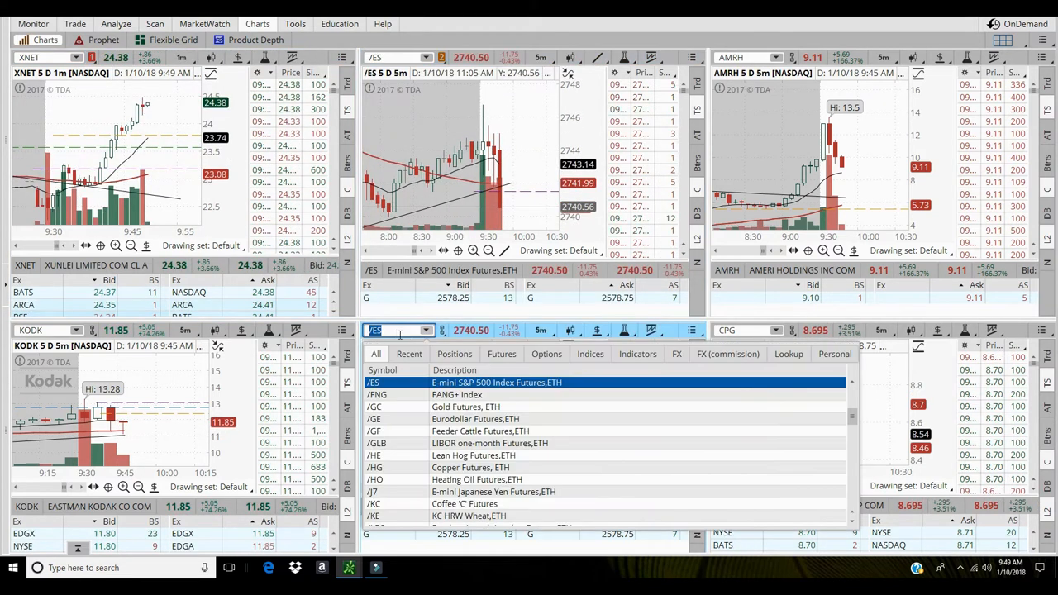
type("HMNY")
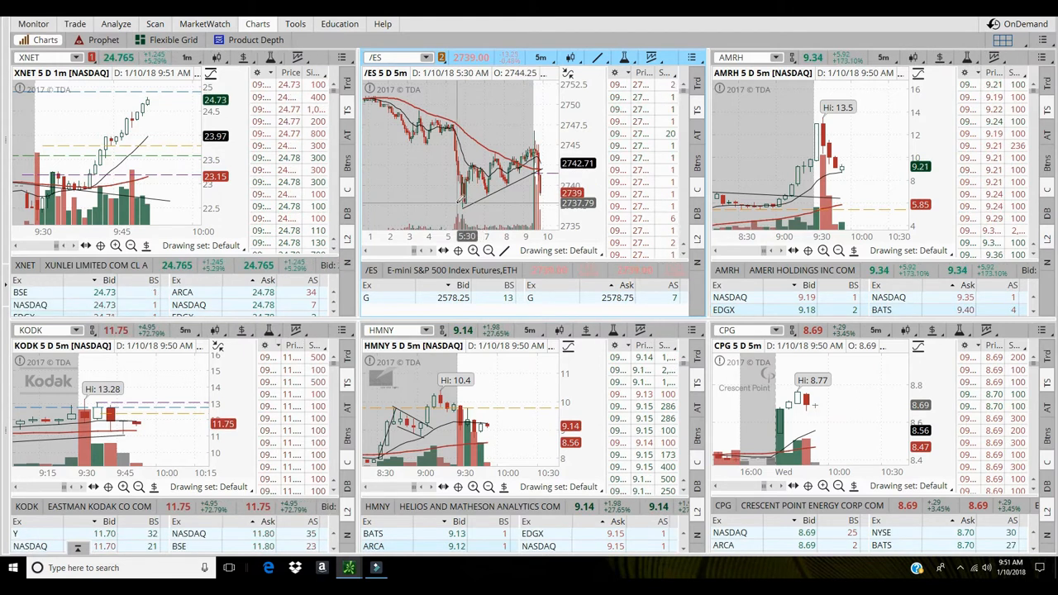
Shift the /ES chart to this morning's session and confirm the XNET line's properties.
left_click_drag(468, 203, 550, 202)
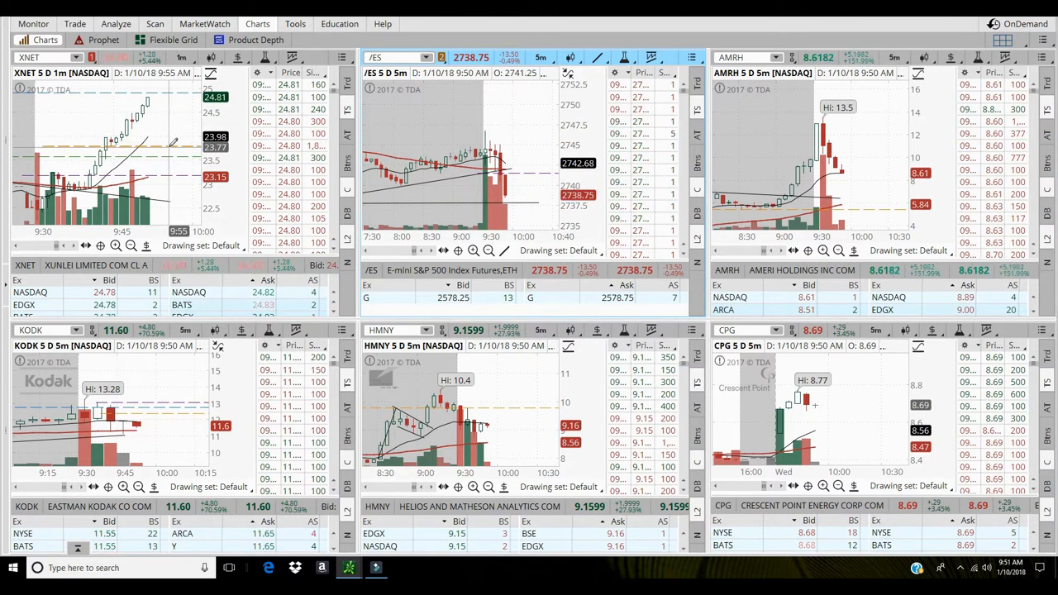
right_click(174, 145)
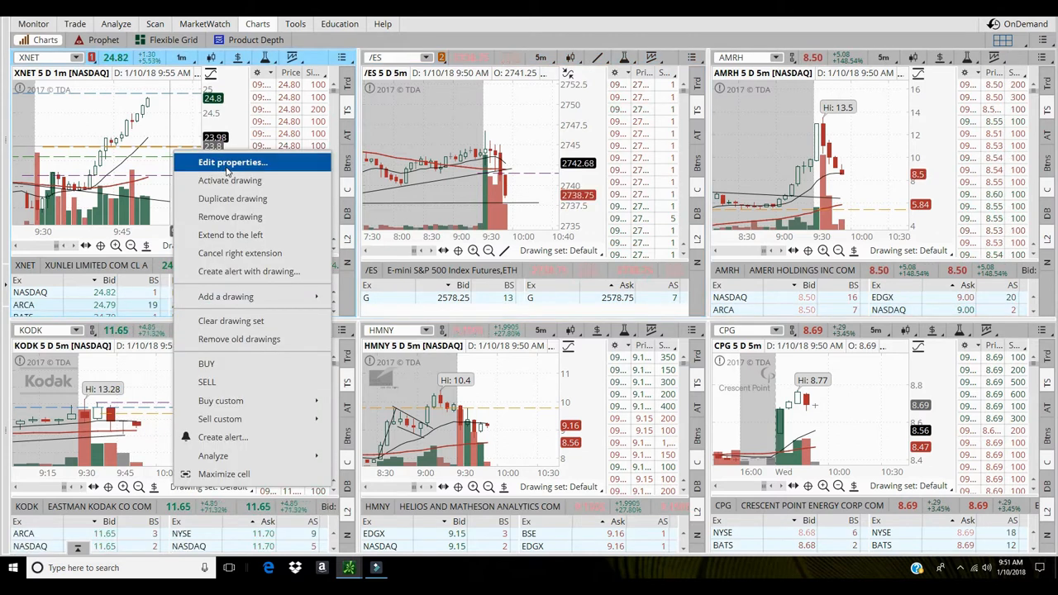
left_click(232, 161)
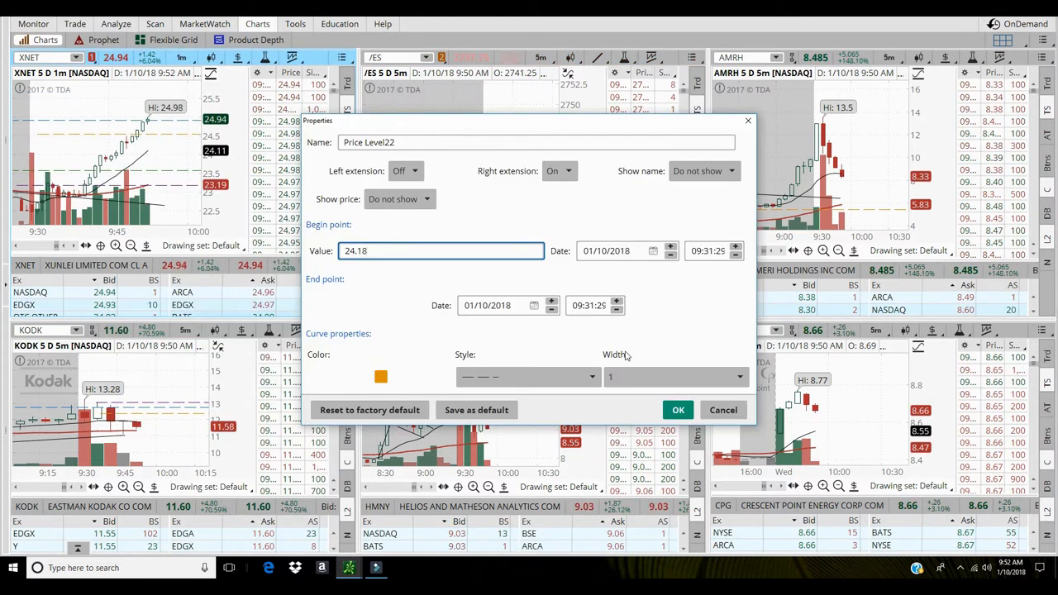
left_click(677, 410)
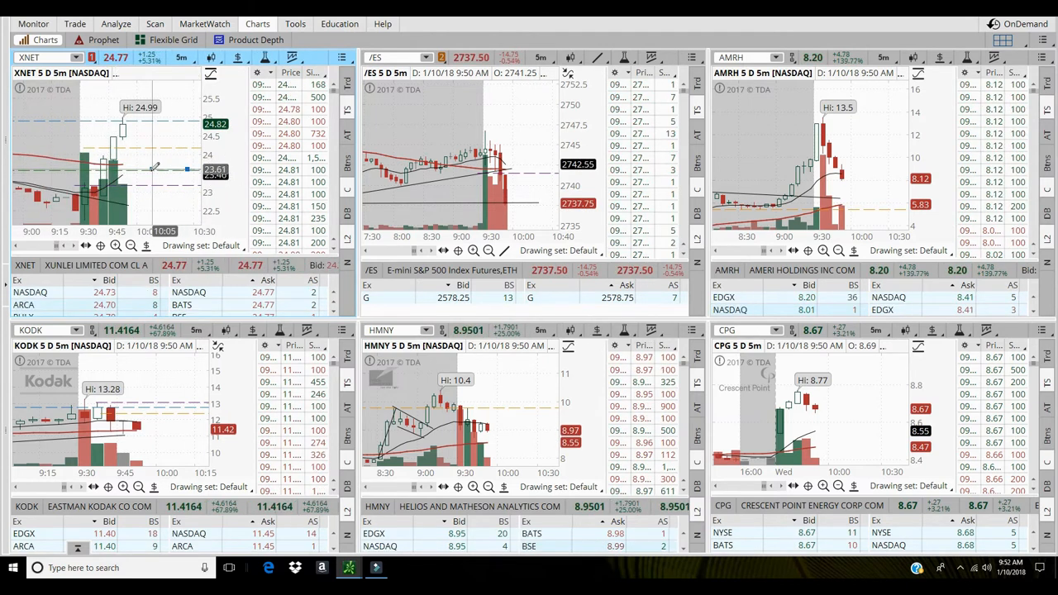
Delete the chosen XNET price-level line using Remove drawing.
right_click(153, 169)
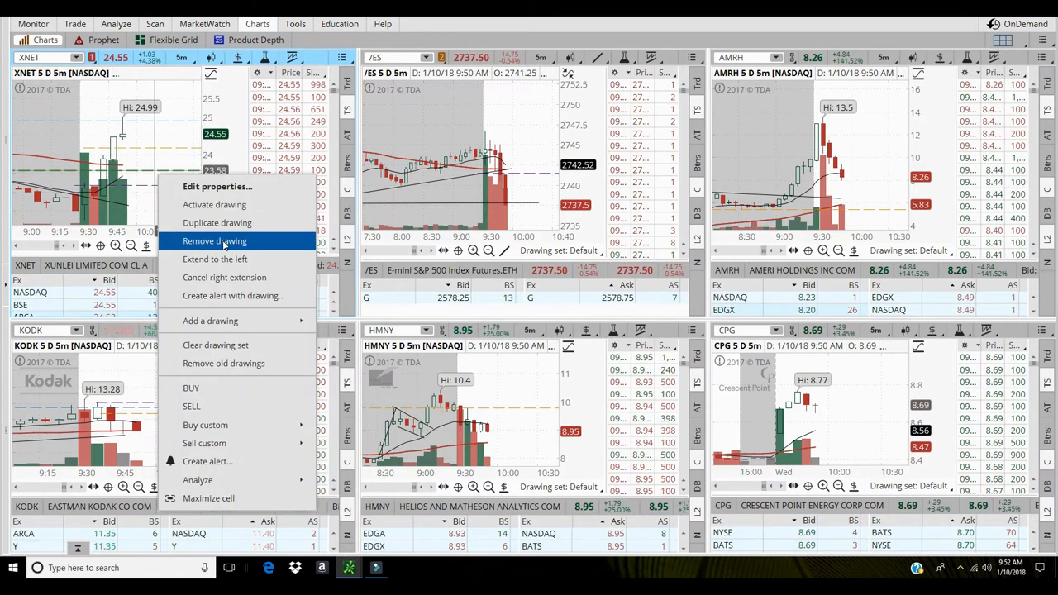
left_click(214, 241)
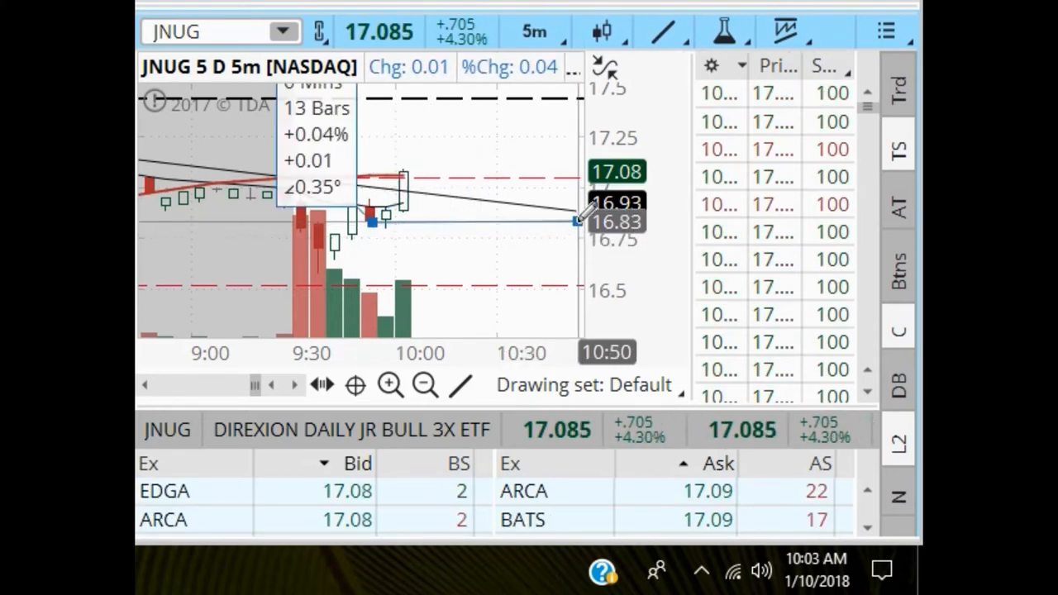
mouse_move(492, 231)
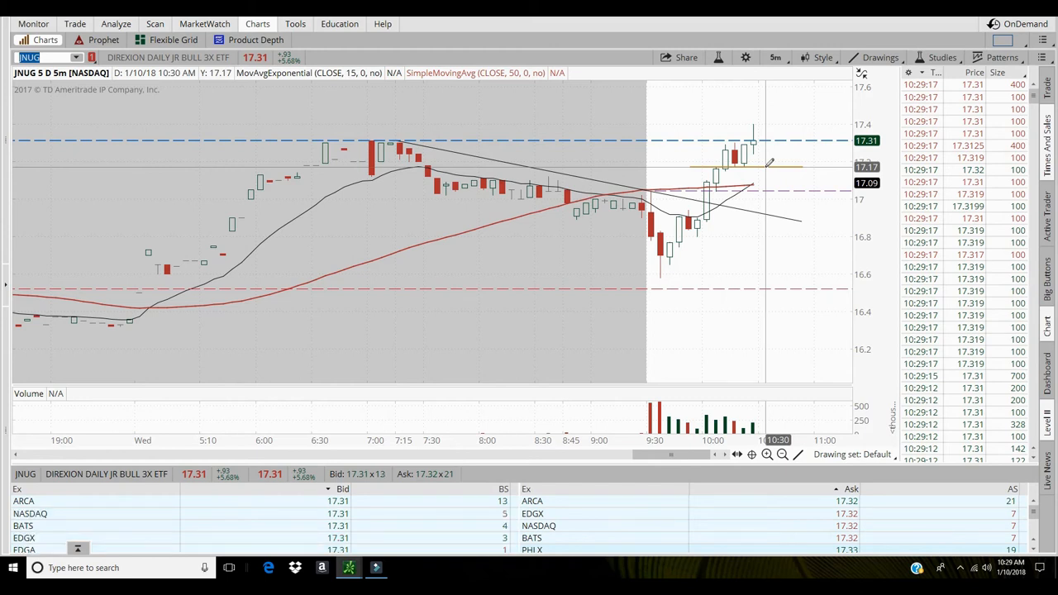
mouse_move(756, 186)
type("KODK")
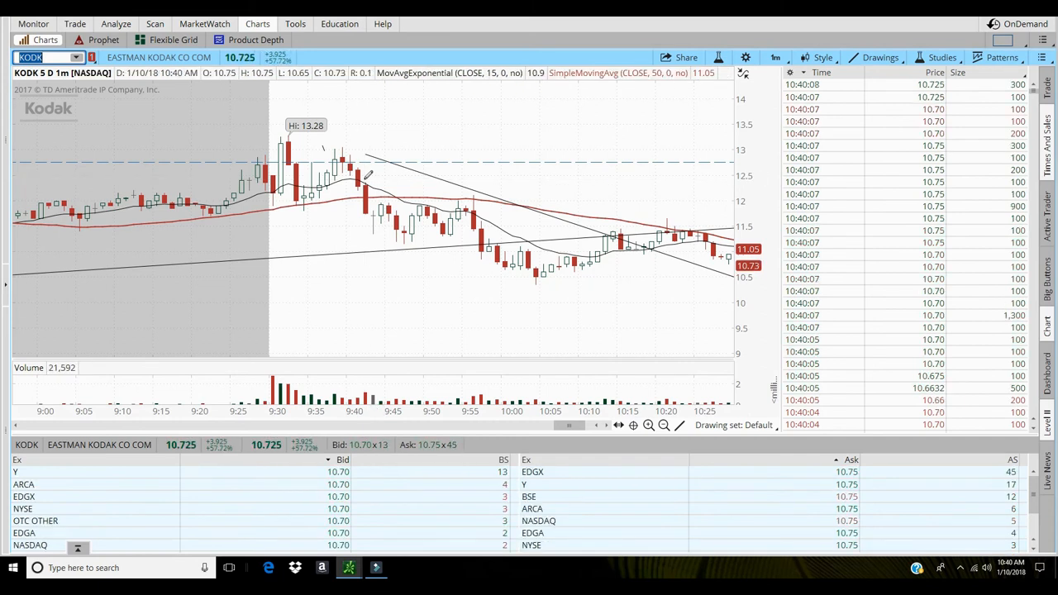
Bring up the context menu on the Kodak one-minute chart.
right_click(368, 174)
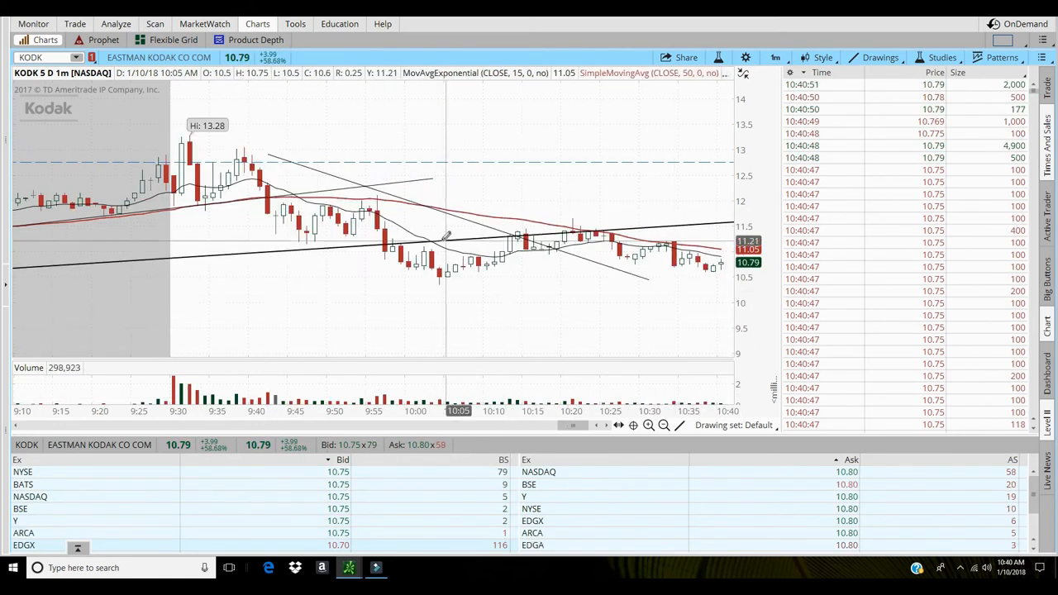
Delete the descending KODK trendline and show the drawing toolbar.
right_click(446, 239)
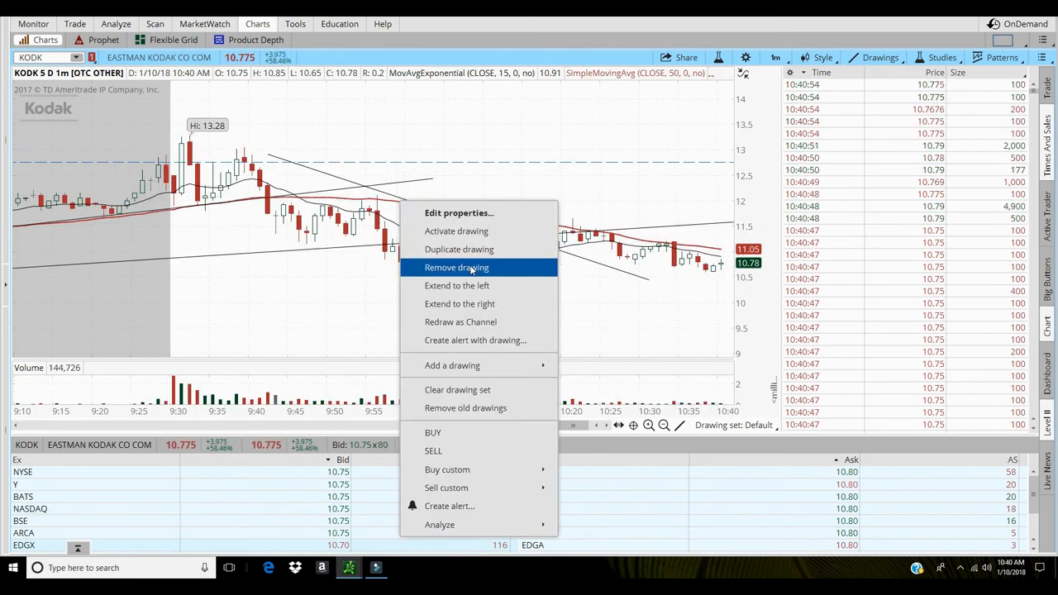
left_click(456, 267)
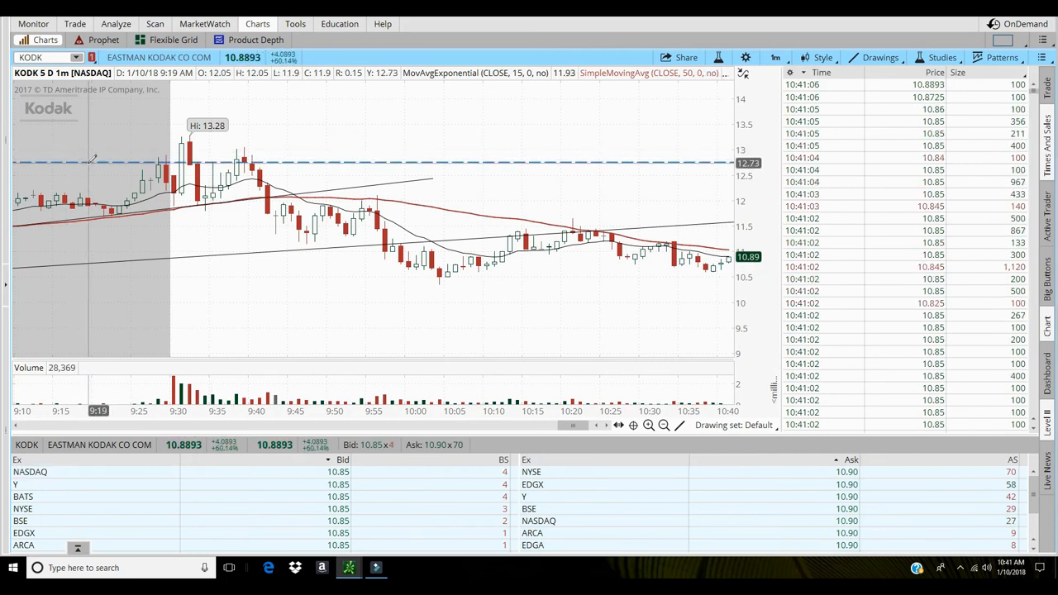
mouse_move(90, 157)
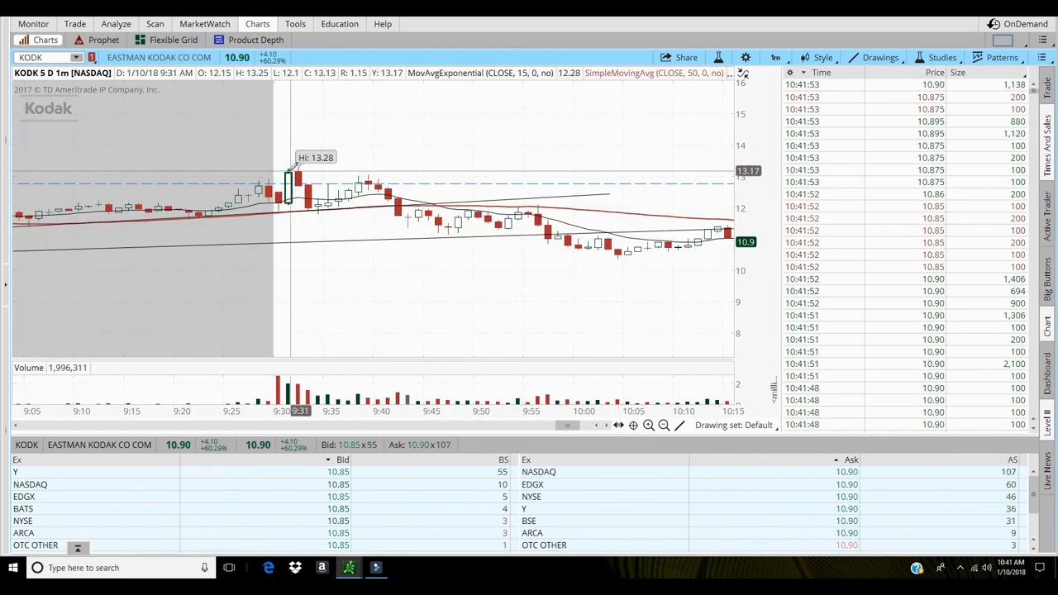
left_click(879, 57)
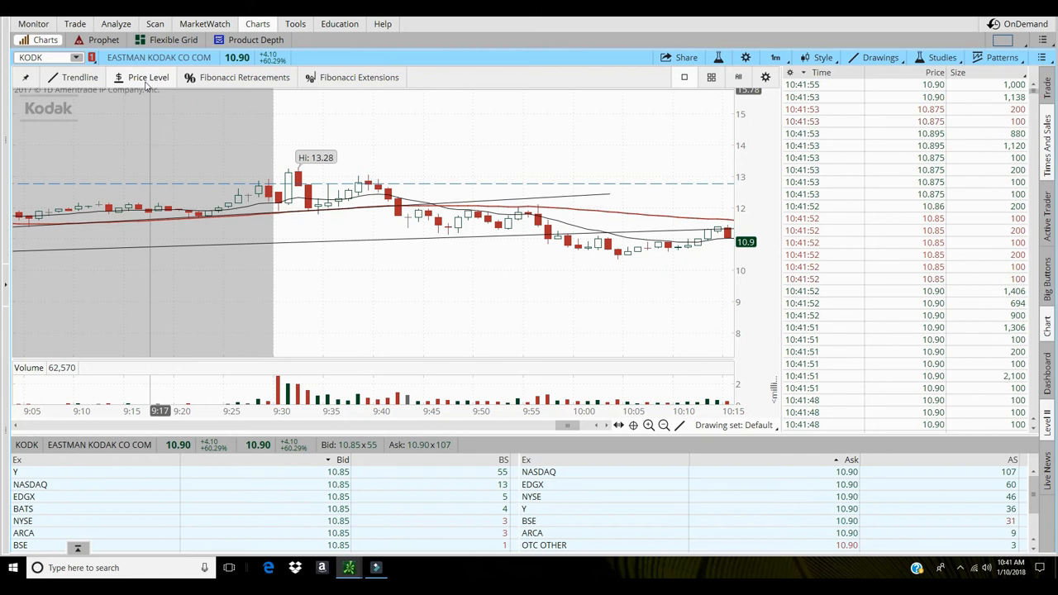
Load the Xunlei chart by entering XNET as the symbol.
left_click(37, 57)
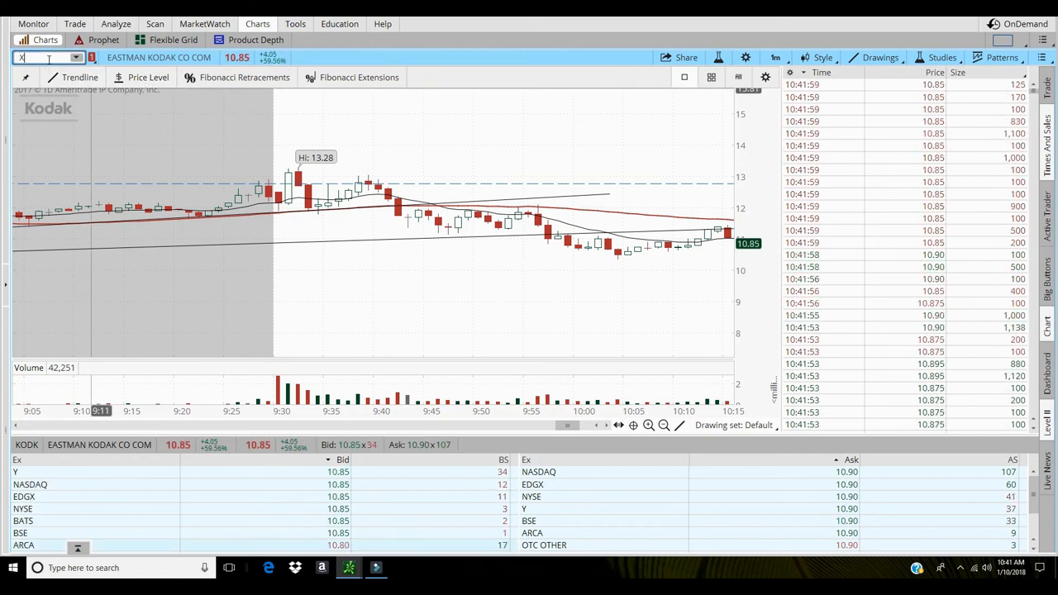
type("XNET")
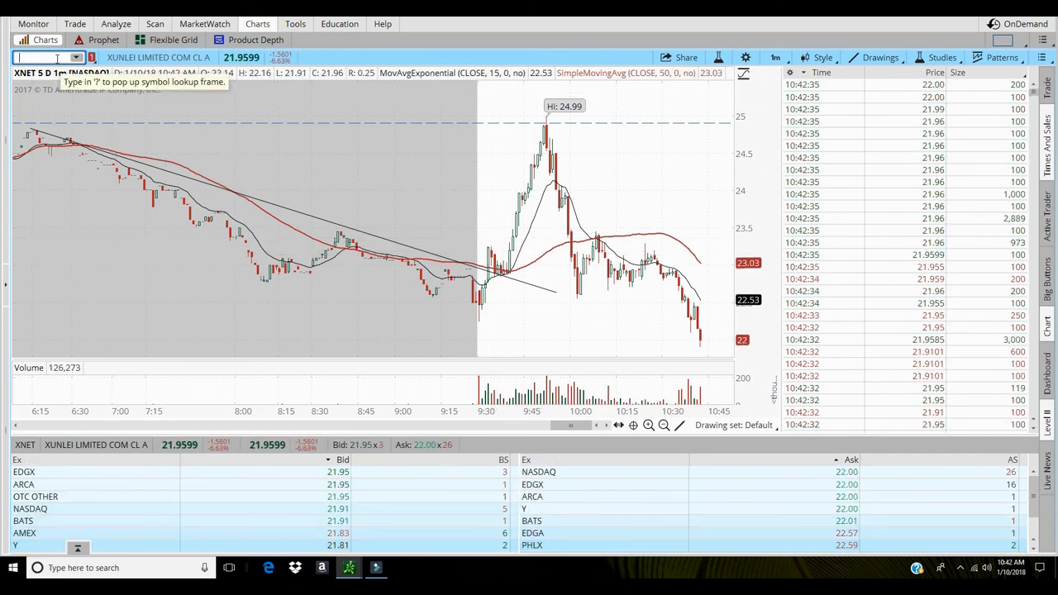
Briefly load /ES futures, then switch the chart to JNUG.
type("/ES")
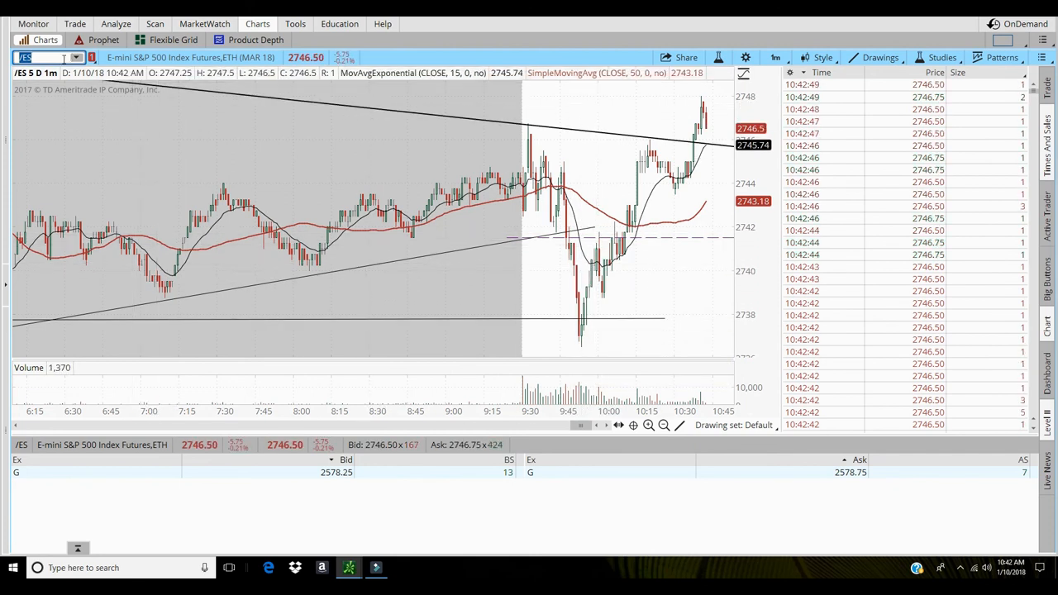
left_click(42, 57)
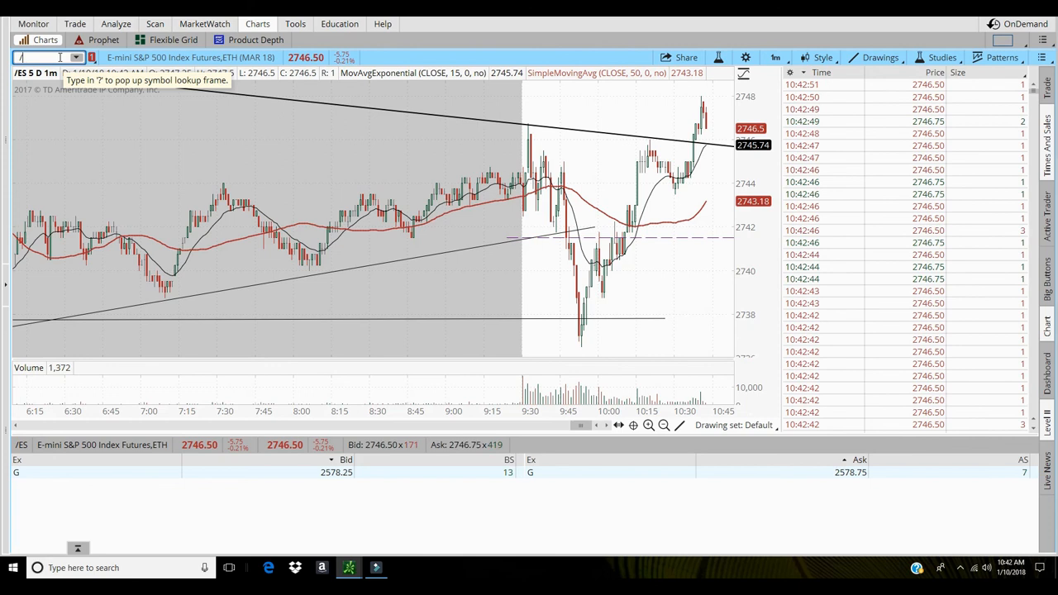
type("JNUG")
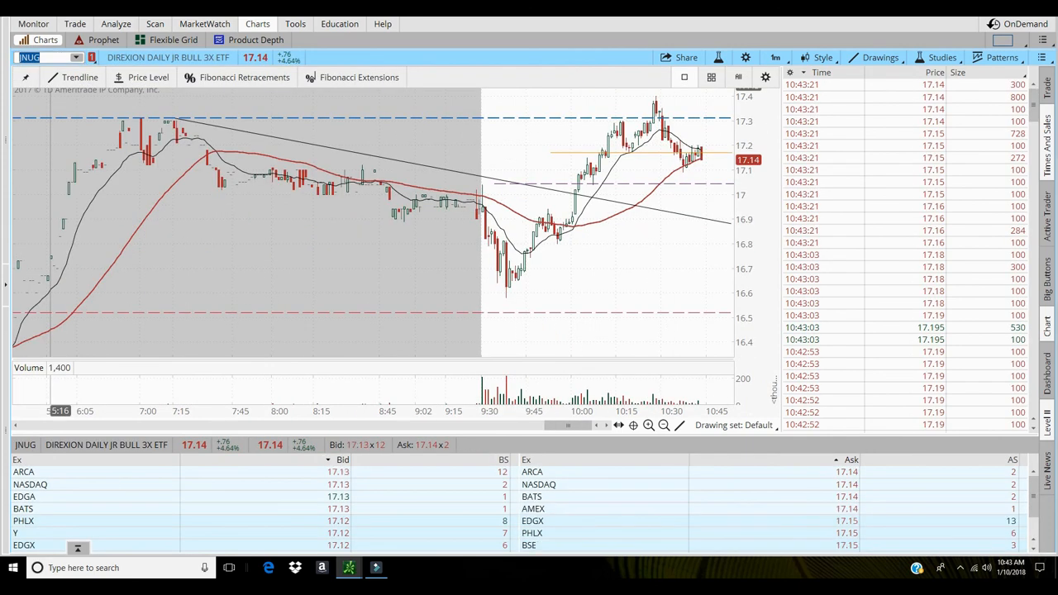